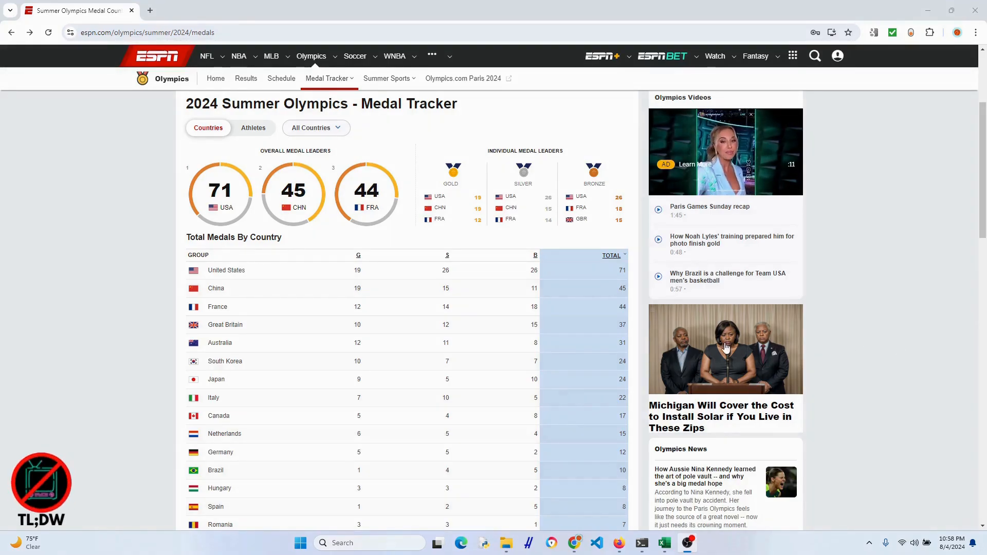
scroll("down", 3)
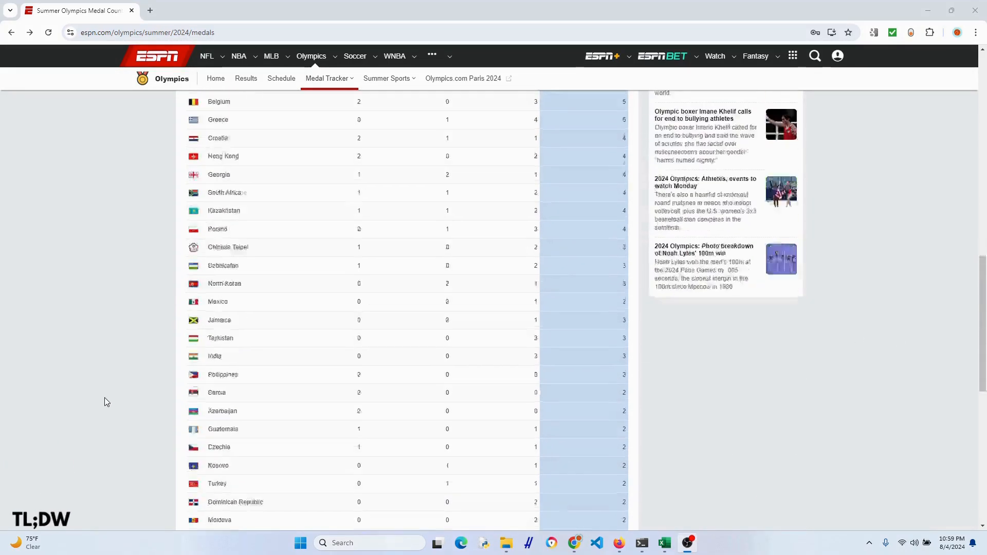
scroll("down", 3)
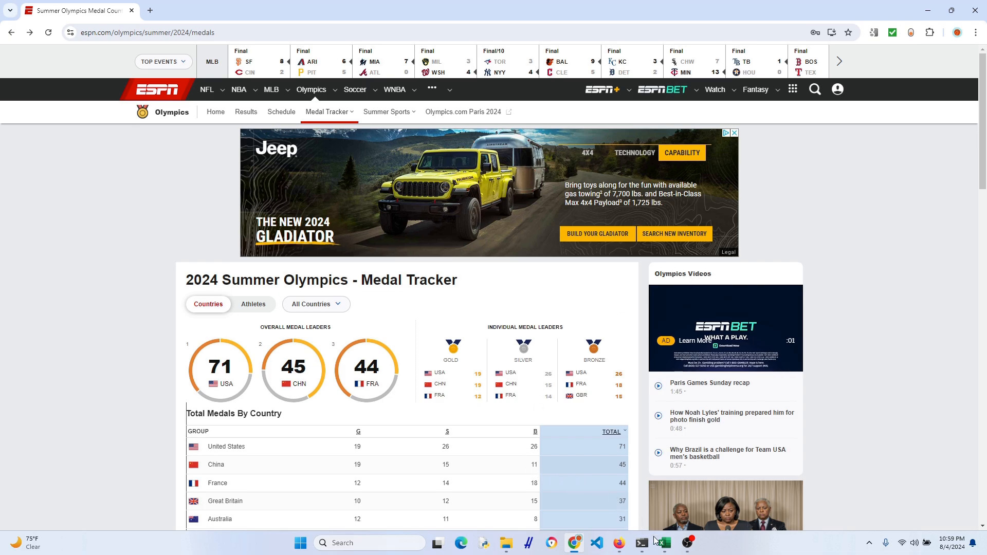
left_click(664, 541)
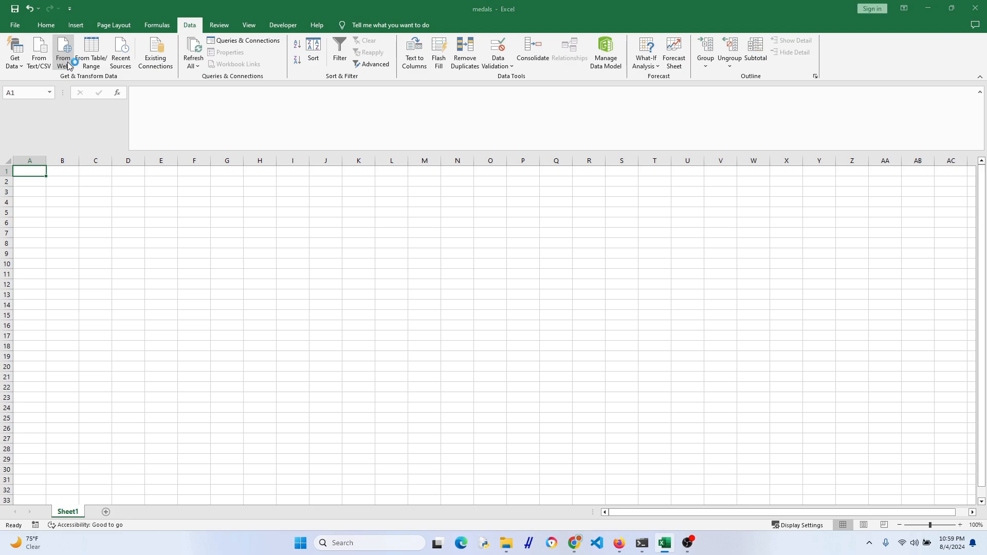
left_click(62, 48)
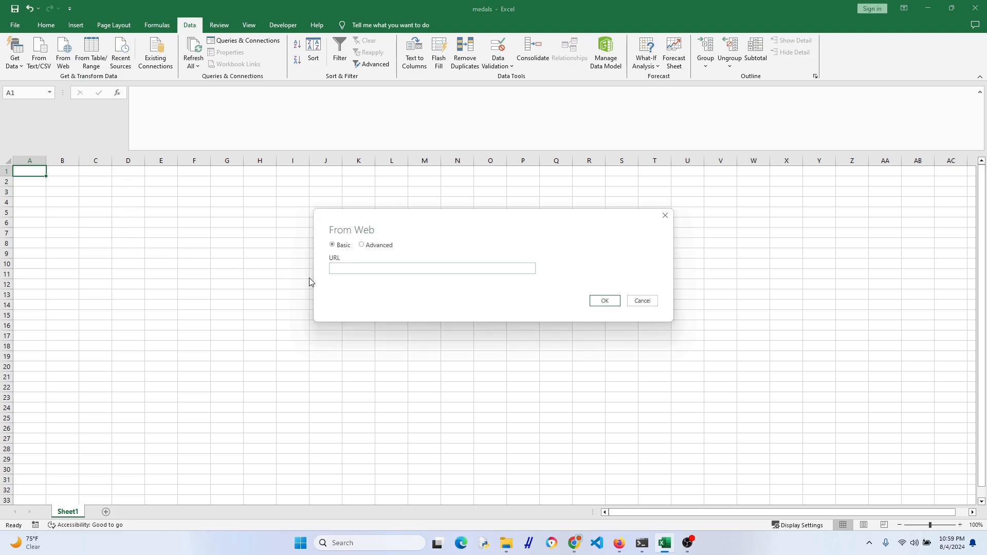
type("https://www.espn.com/olympics/summer/2024/medals")
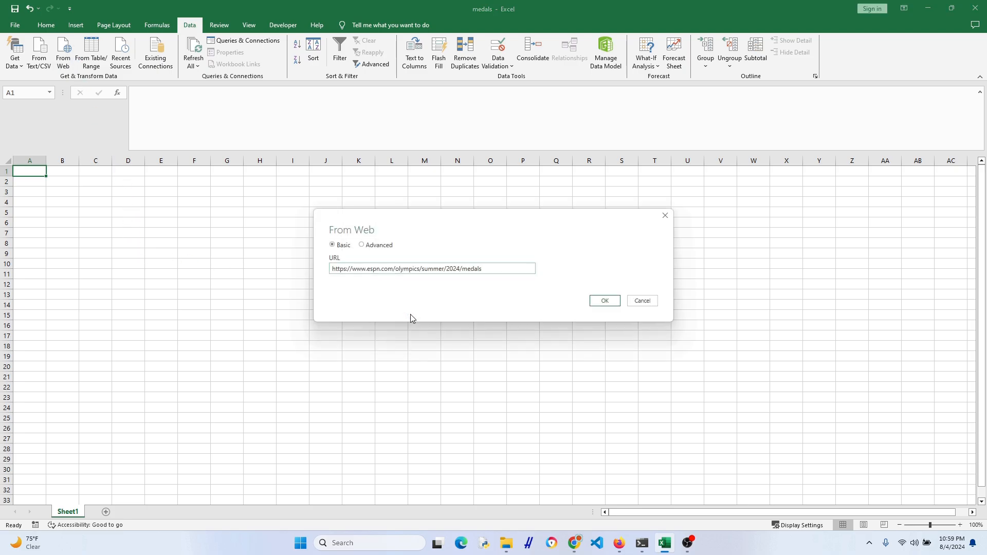
left_click(602, 300)
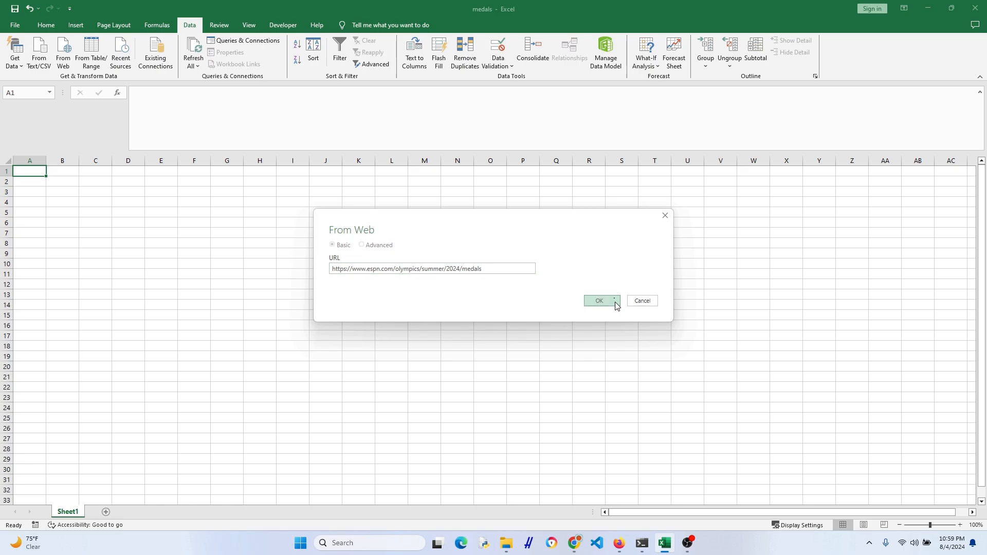
left_click(599, 300)
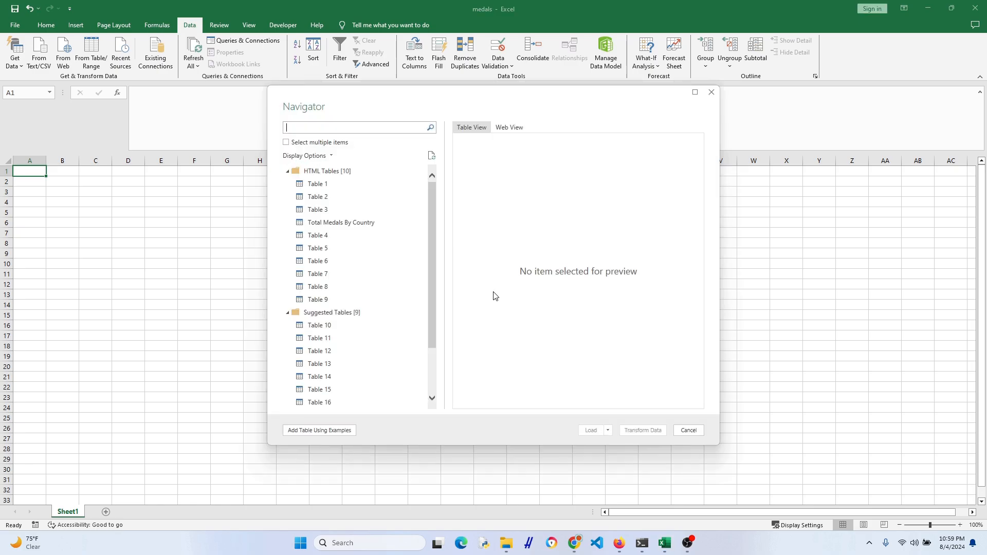
Preview the Total Medals By Country table and load it for transformation
left_click(341, 222)
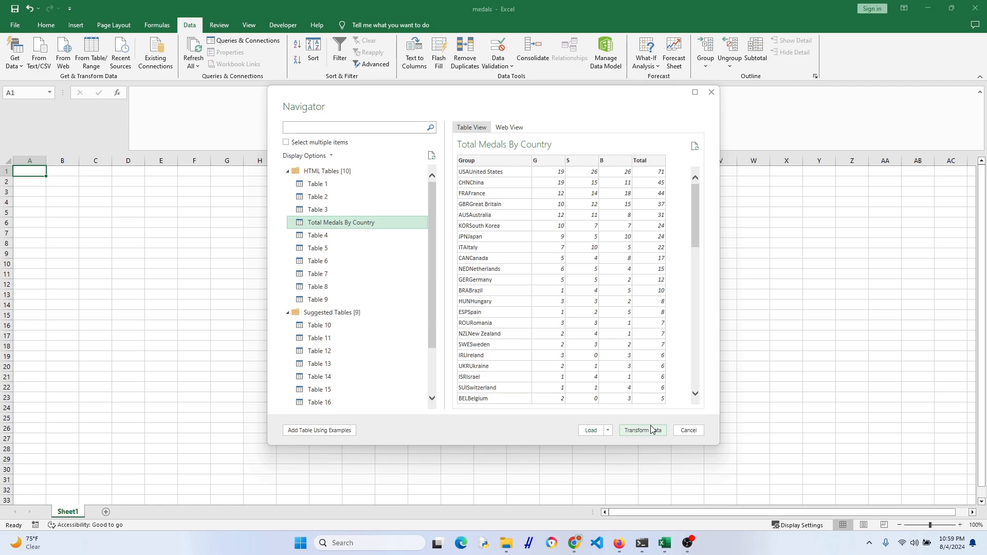
left_click(642, 430)
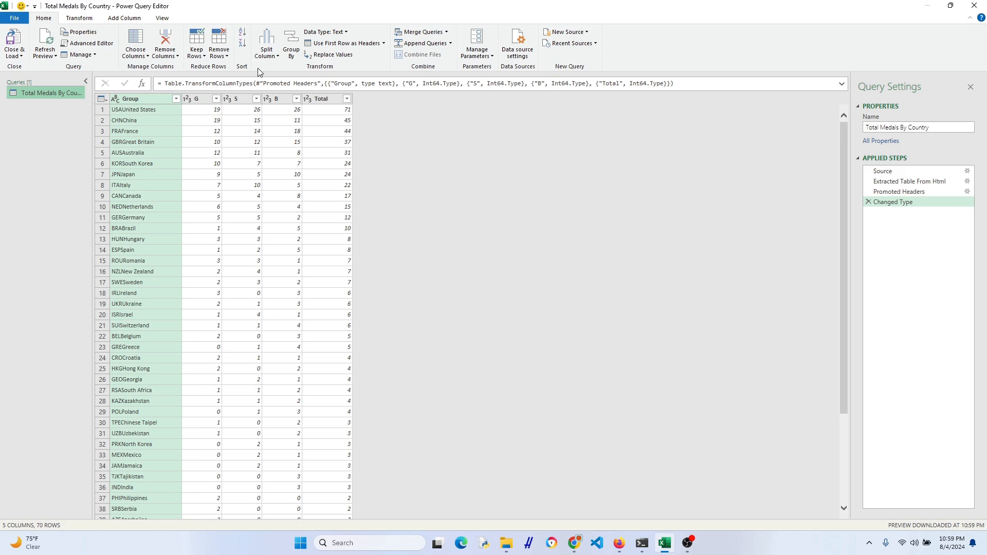
Split 3-character country codes off the Group column, leaving clean country names
left_click(266, 44)
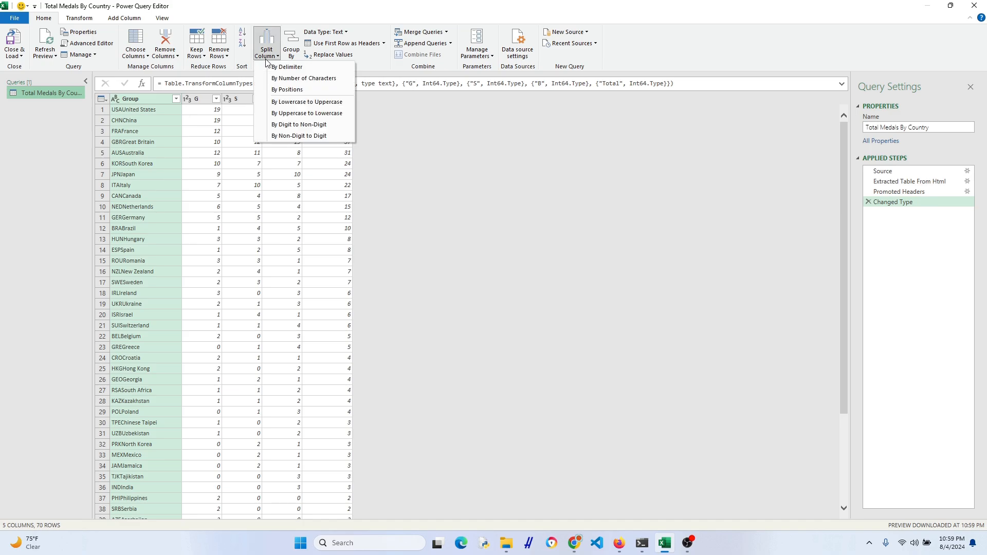
mouse_move(272, 77)
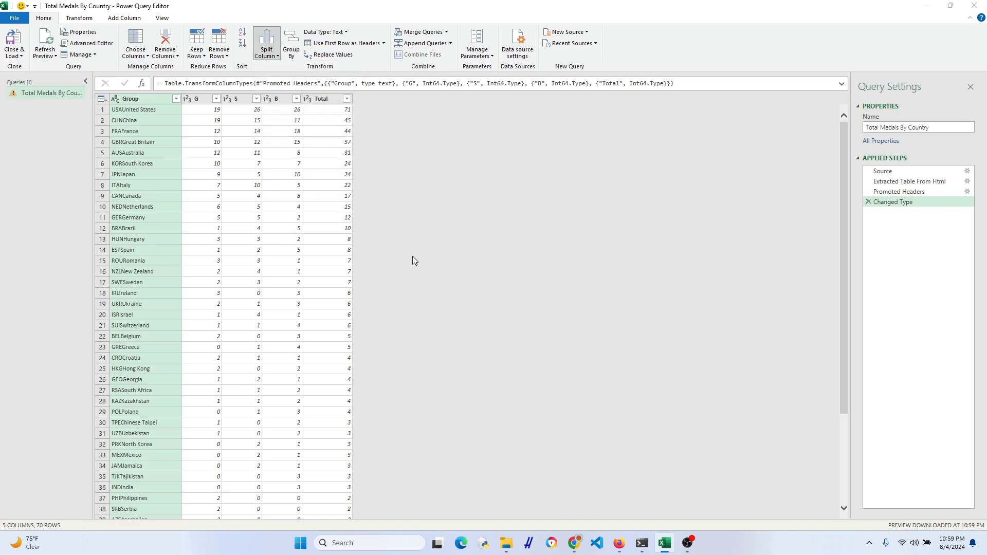
left_click(267, 46)
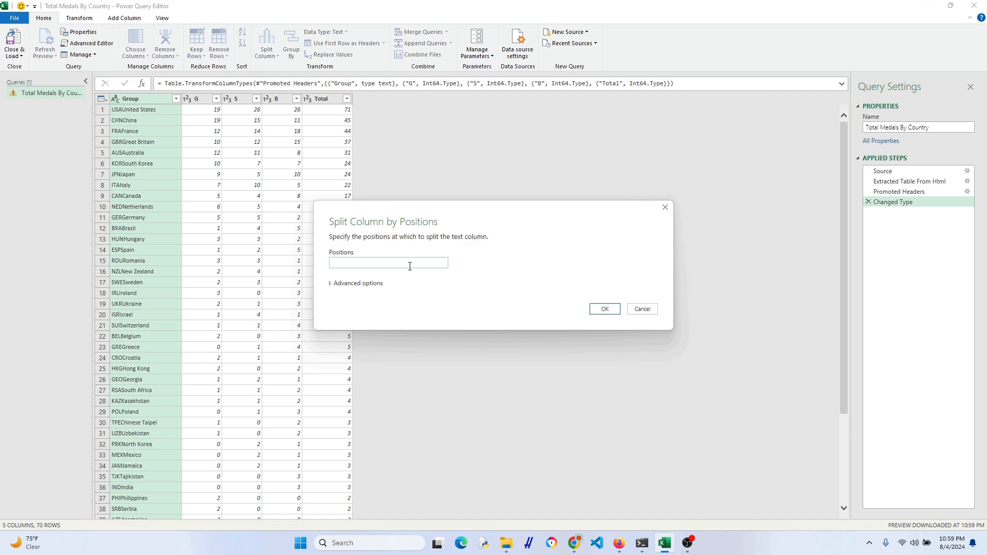
type("3")
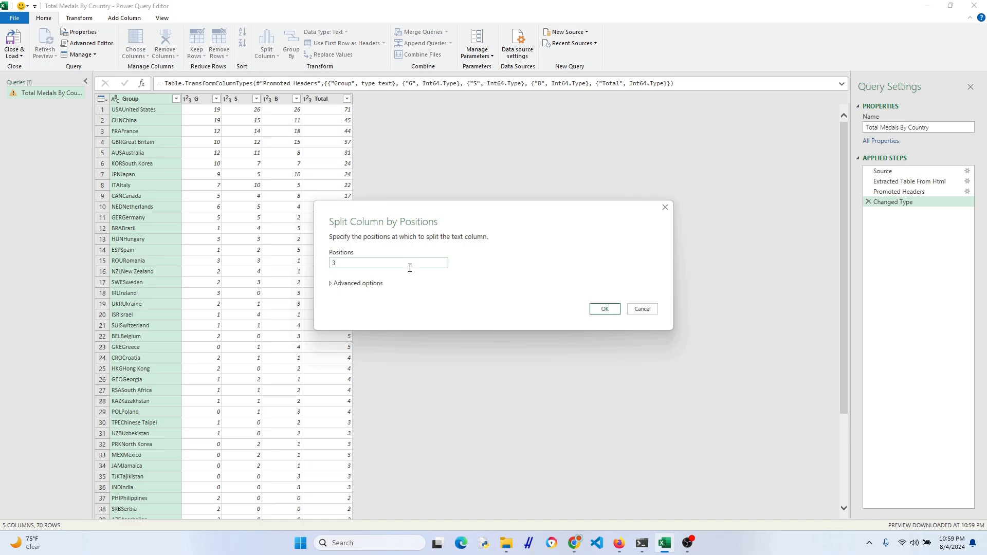
left_click(605, 308)
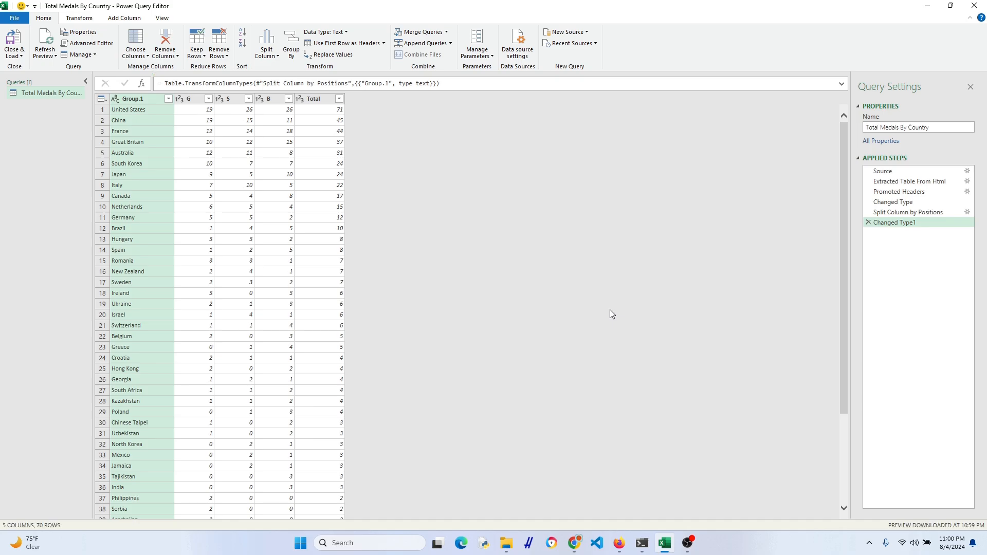
scroll("down", 3)
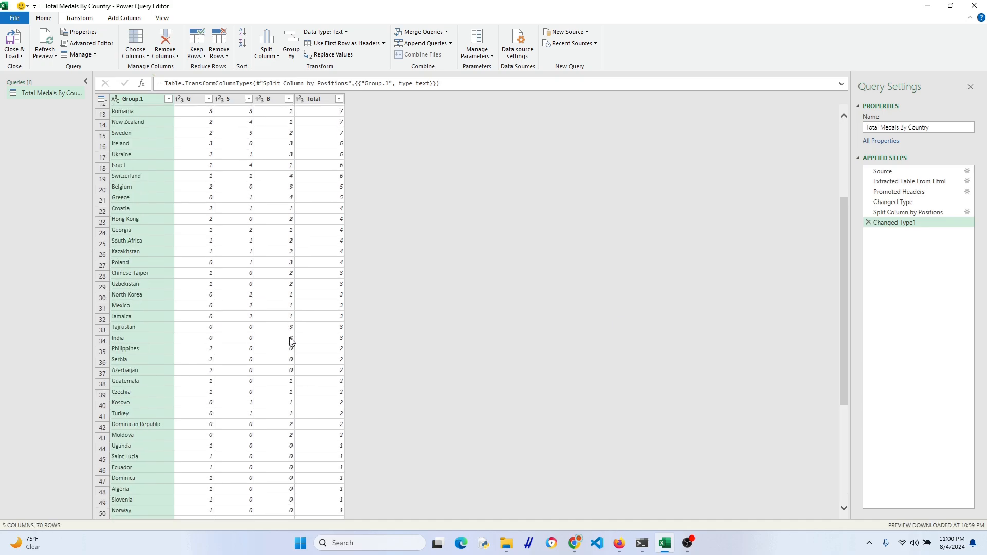
scroll("down", 3)
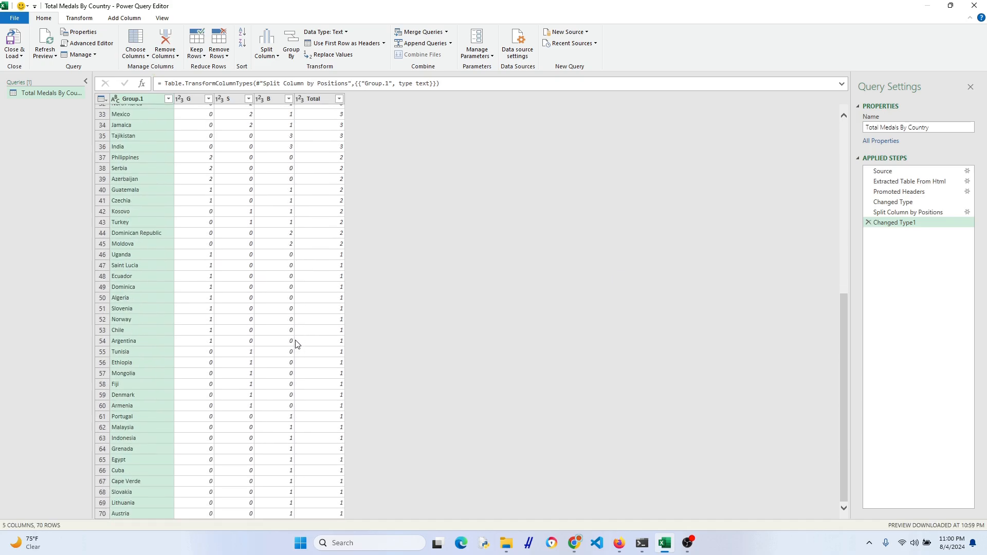
scroll("up", 3)
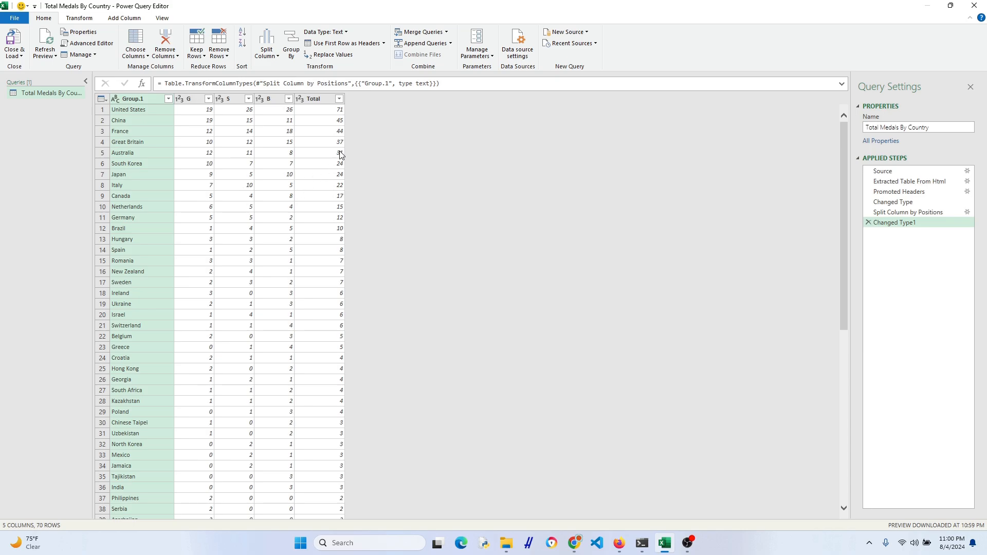
left_click(12, 47)
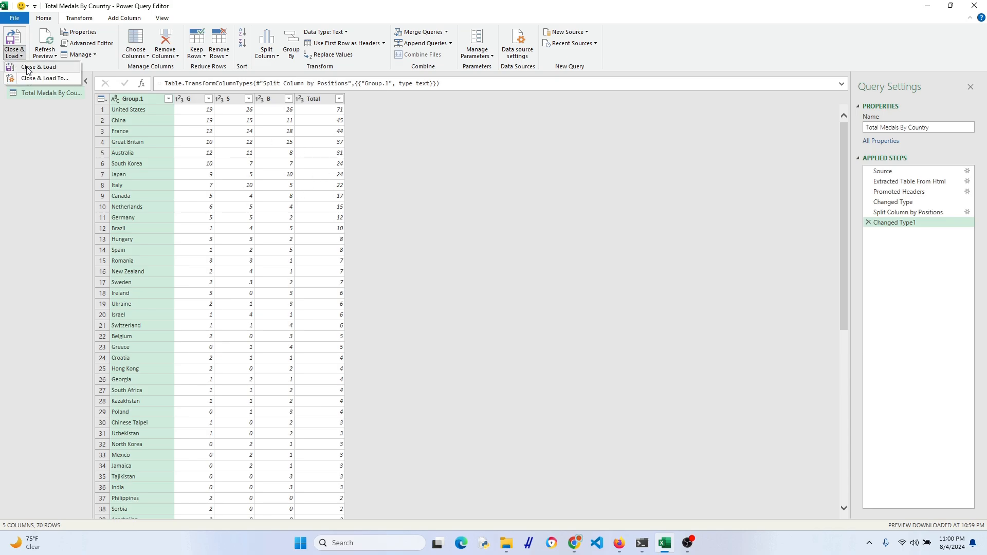
Load the query to the sheet and set its connection to refresh every 60 minutes and on open
left_click(42, 67)
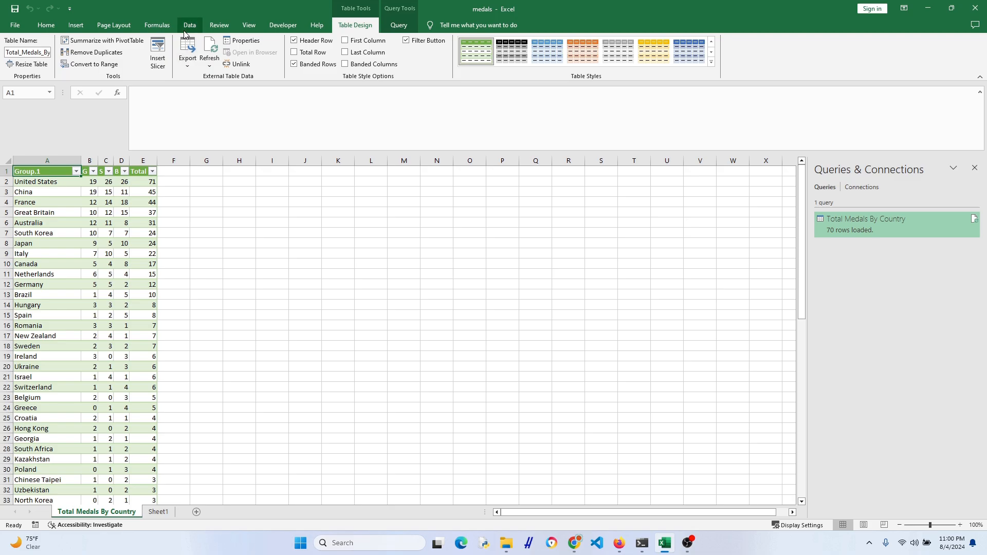
left_click(189, 25)
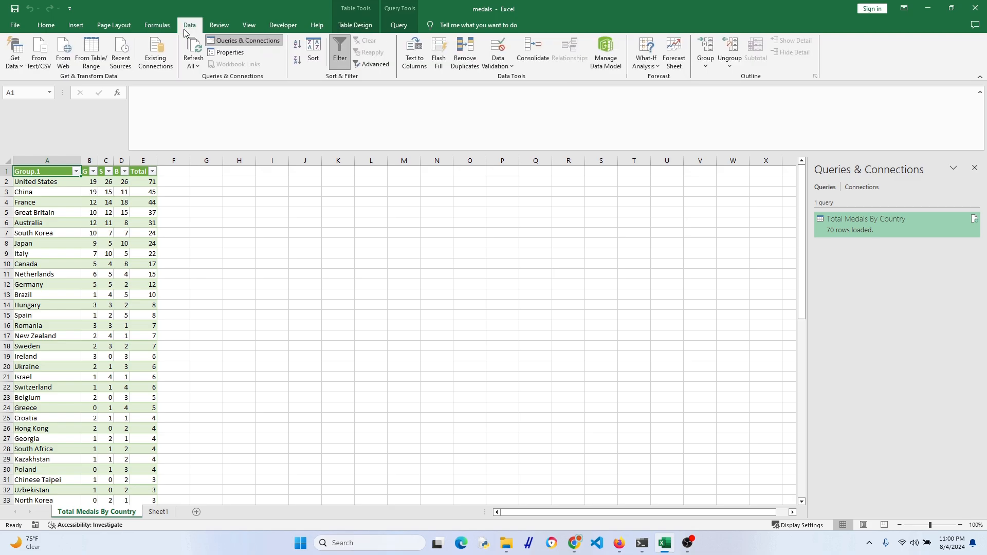
left_click(155, 53)
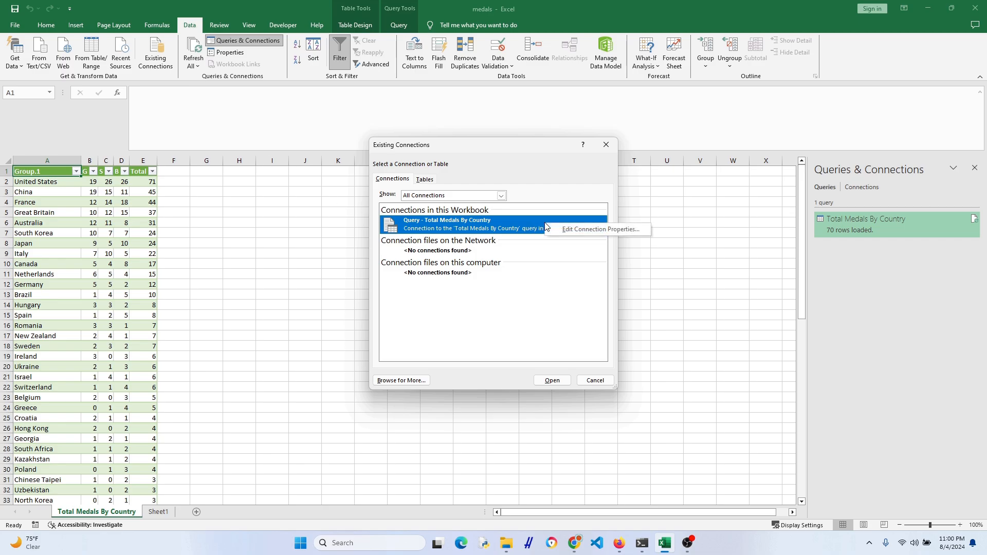
mouse_move(645, 236)
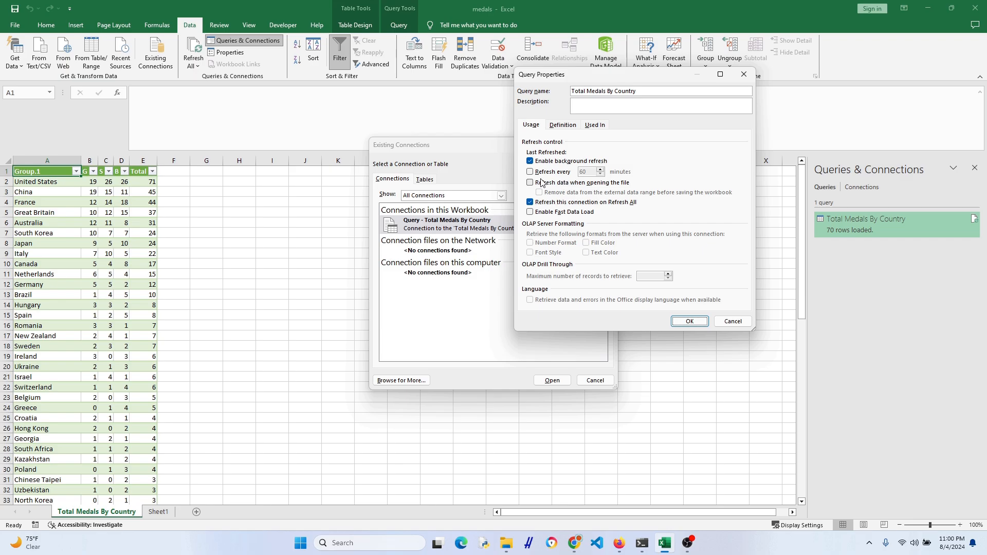
left_click(530, 171)
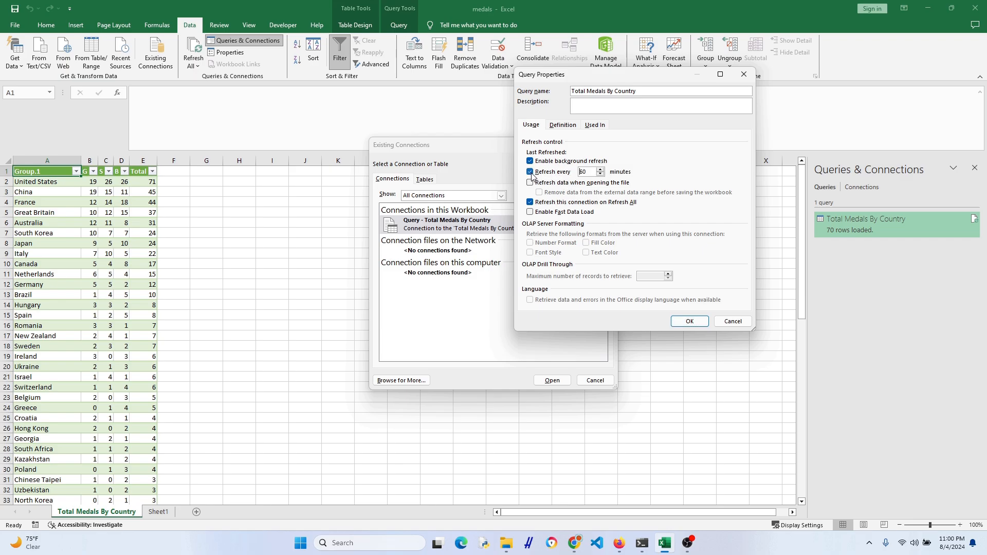
left_click(530, 183)
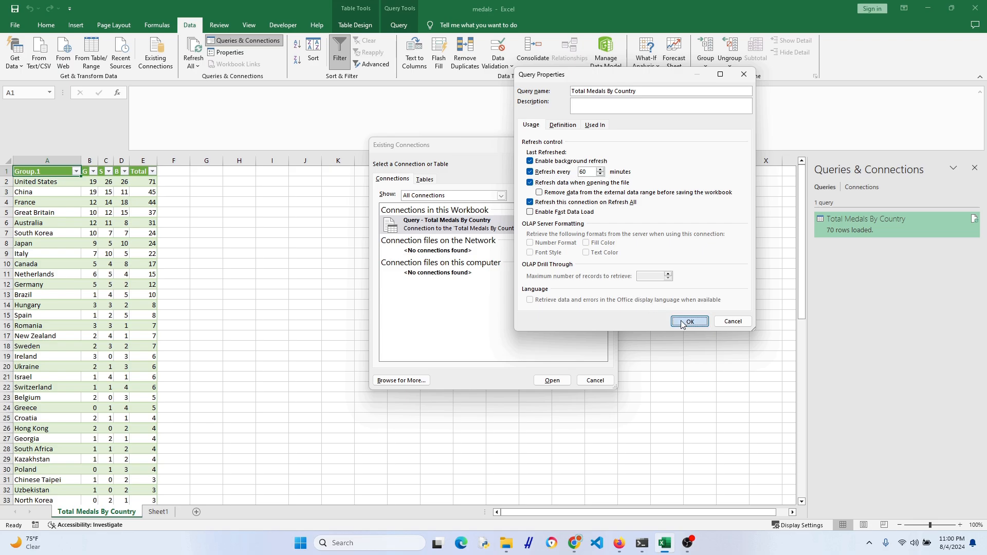
left_click(689, 321)
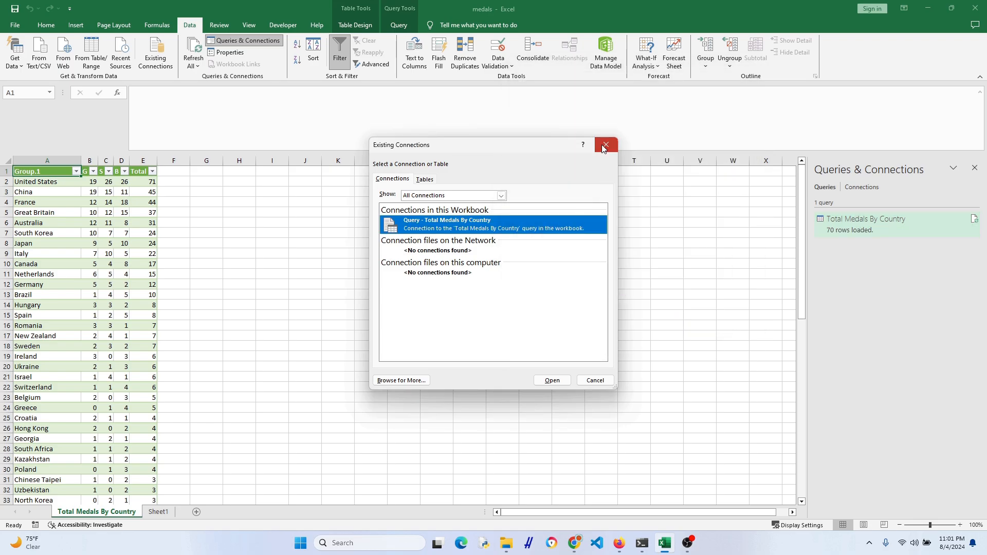
left_click(605, 144)
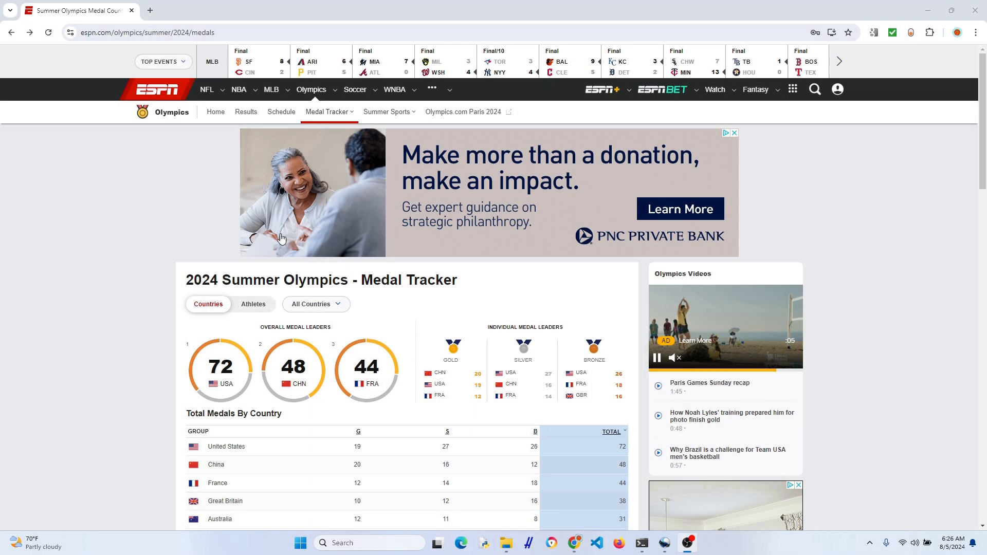
Scroll through ESPN's Total Medals By Country table to review the updated counts
scroll("down", 3)
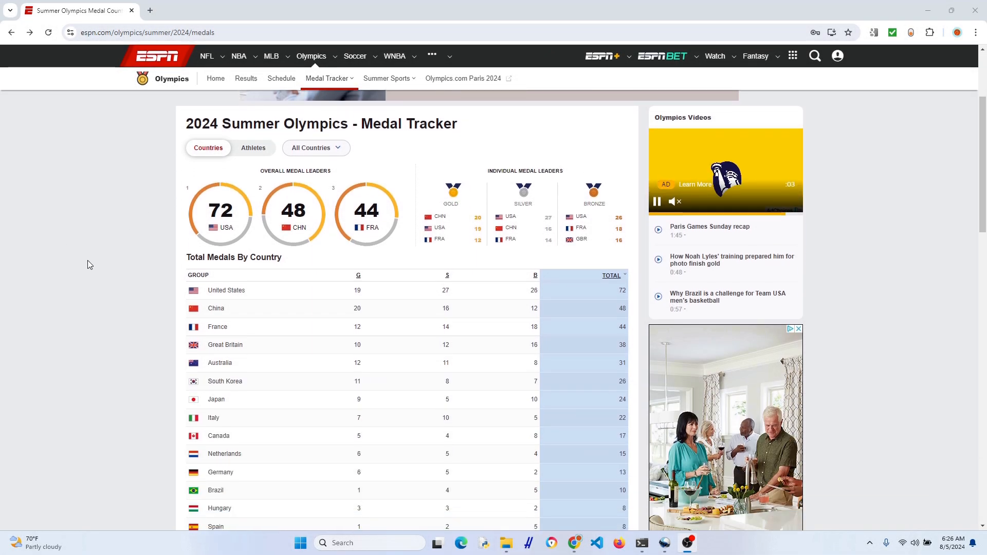
scroll("down", 3)
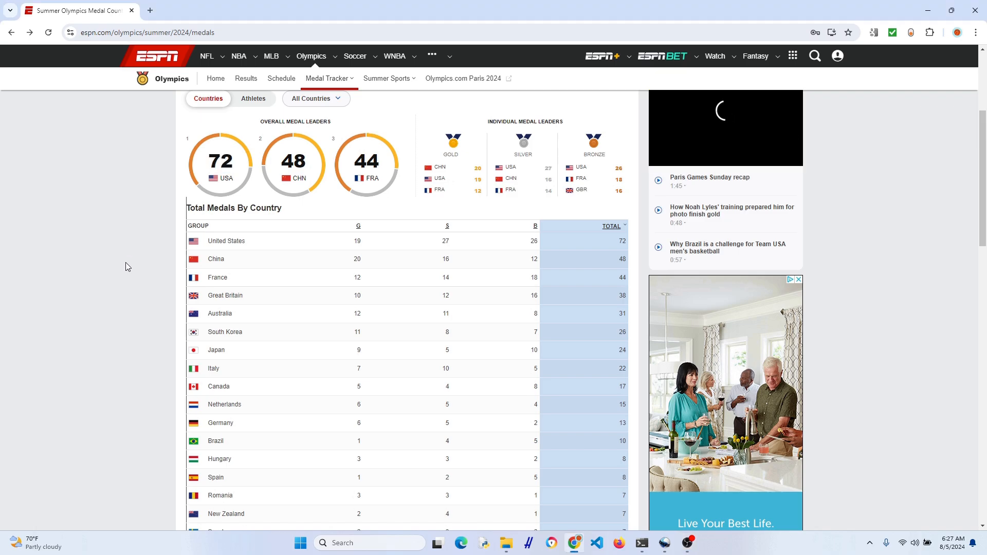
scroll("down", 3)
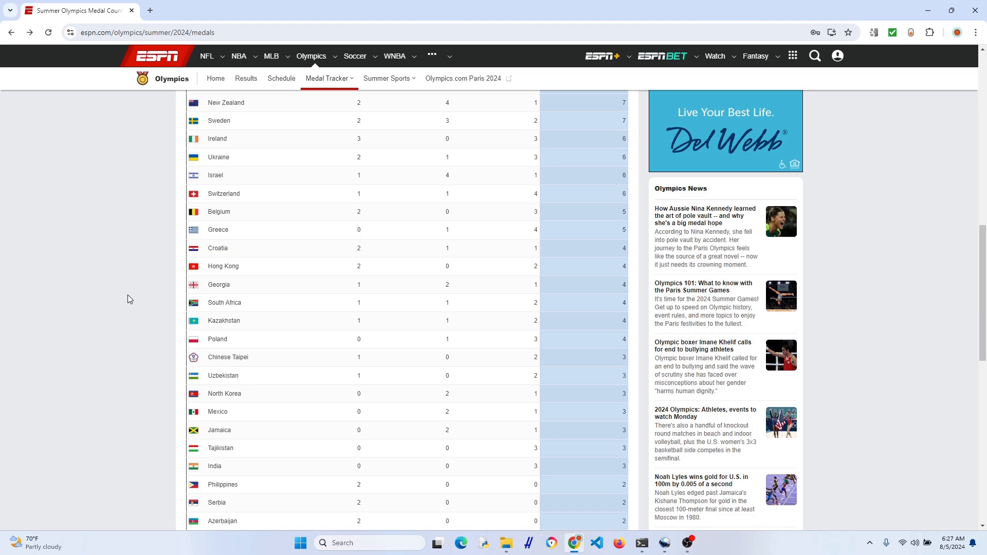
mouse_move(972, 175)
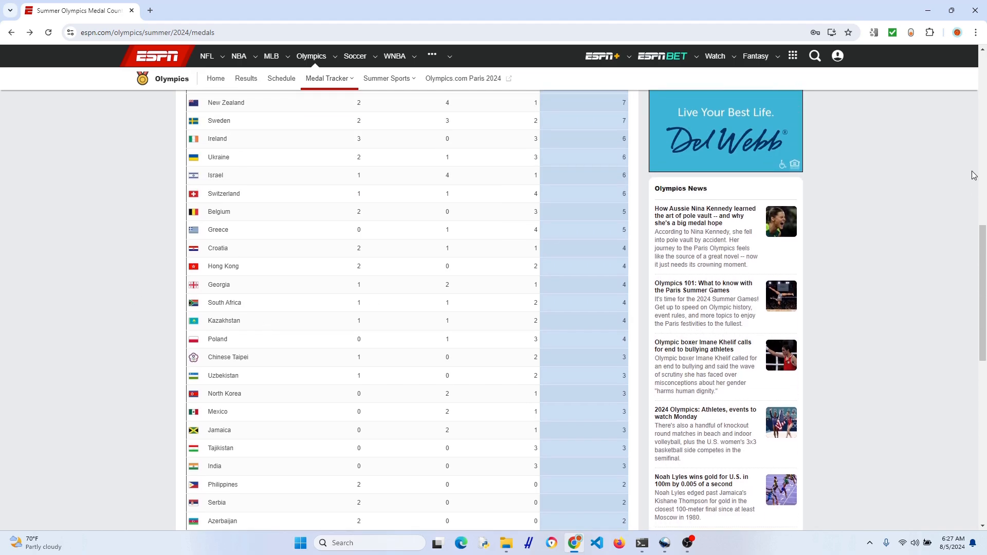
scroll("up", 3)
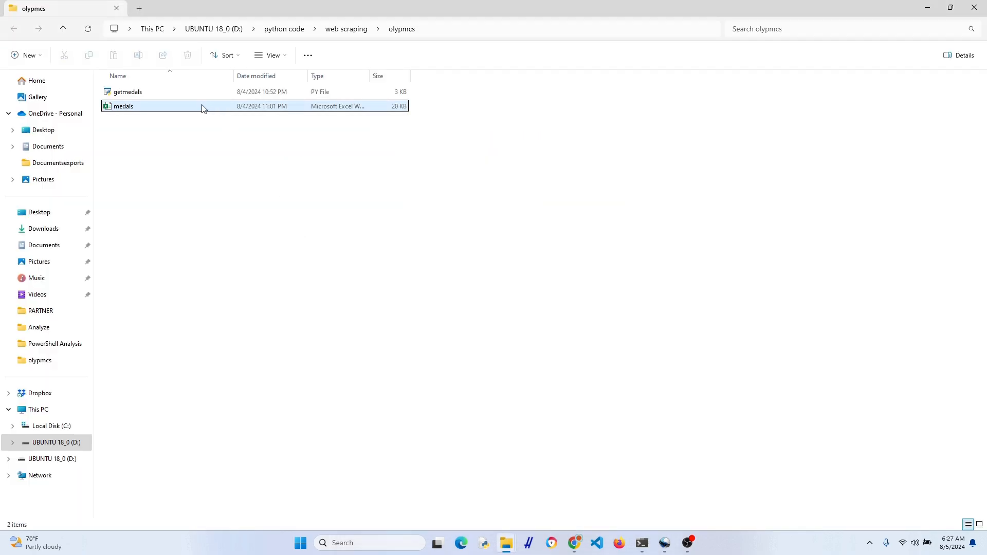
Open the medals workbook from the olypmcs folder to see refreshed counts (USA 72, China 48)
double_click(123, 106)
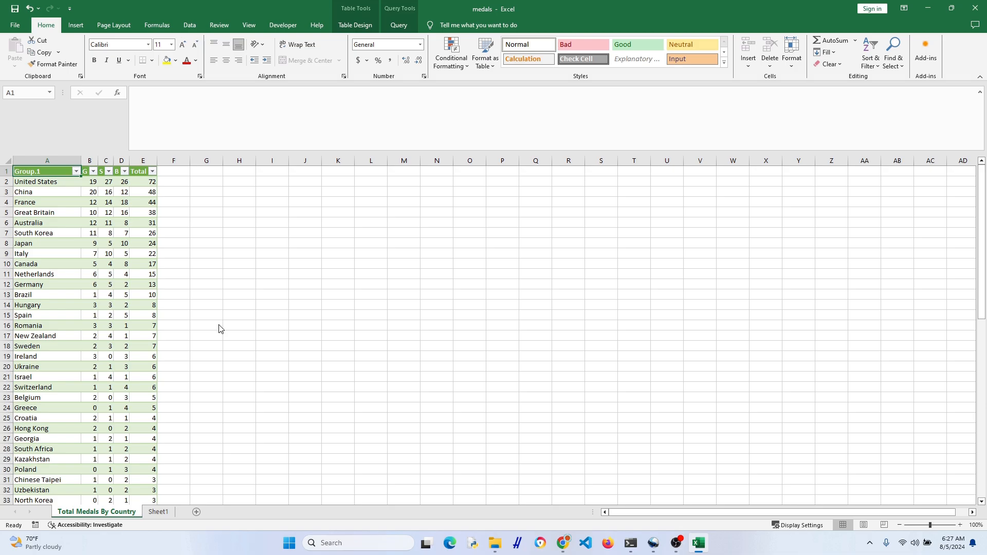
left_click(148, 181)
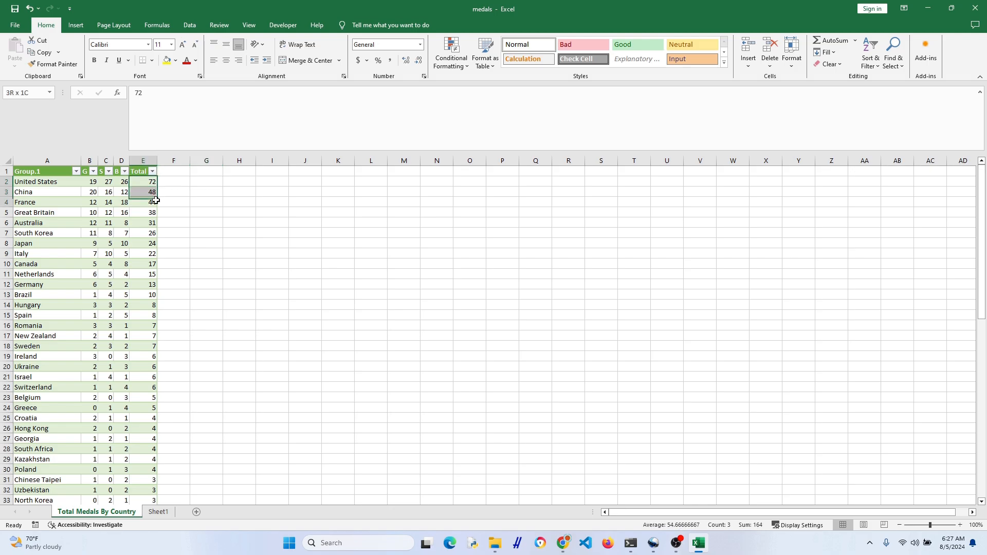
left_click(174, 202)
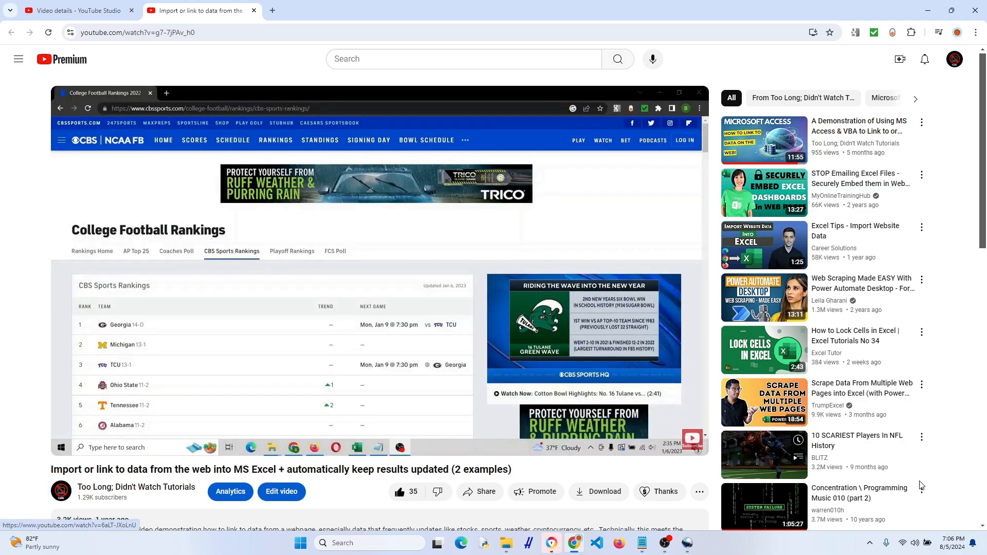
left_click(699, 543)
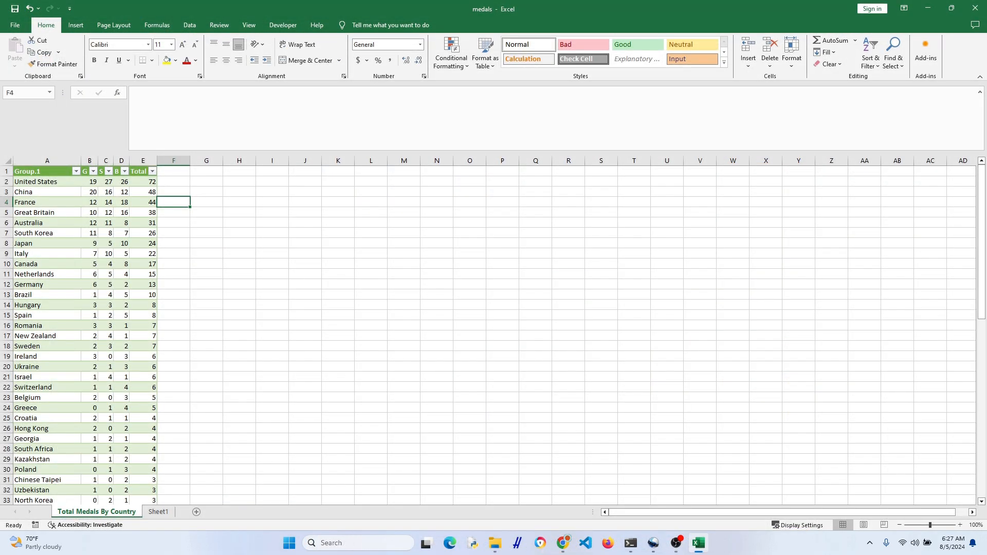